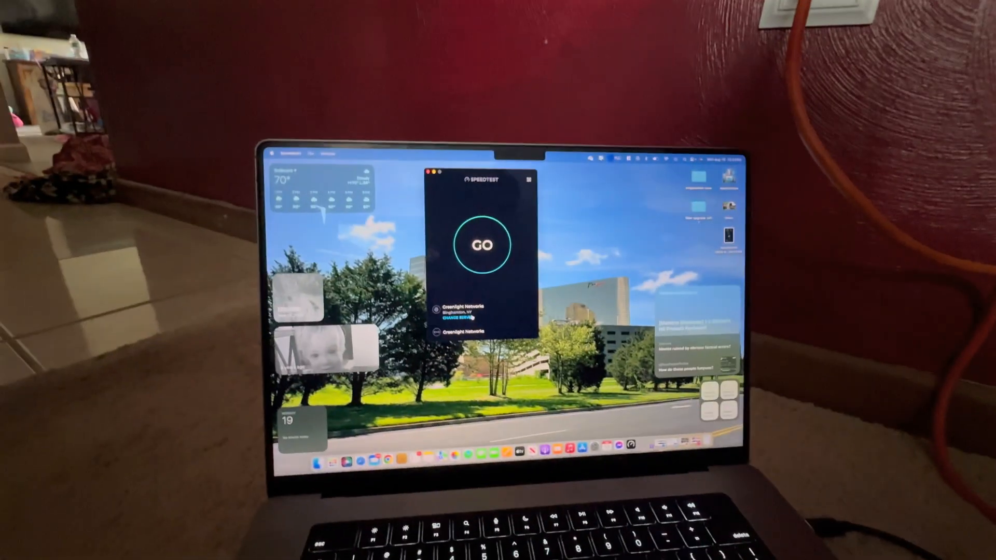
# Browse the server list down to Empire Access in Prattsburgh, NY for the next test
pyautogui.click(485, 247)
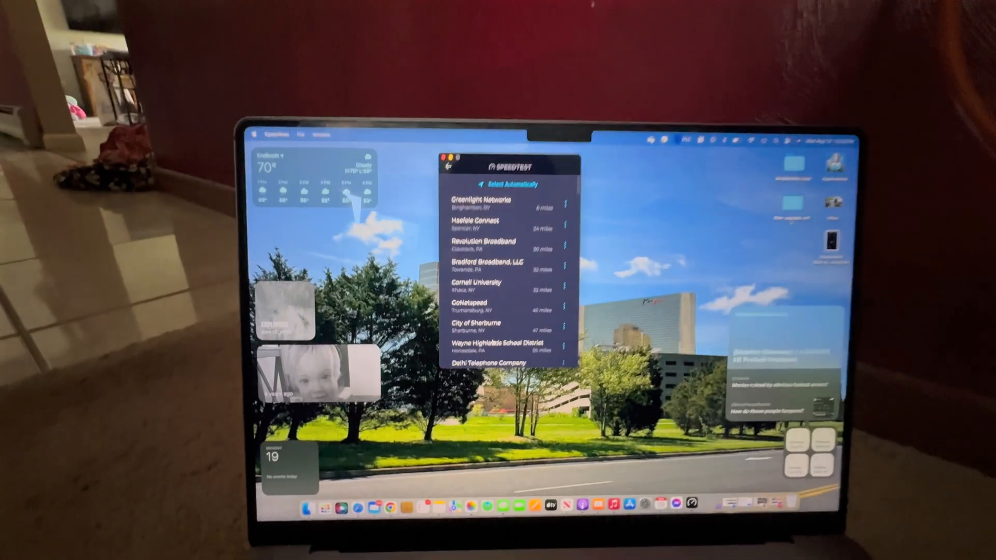
pyautogui.scroll(-3)
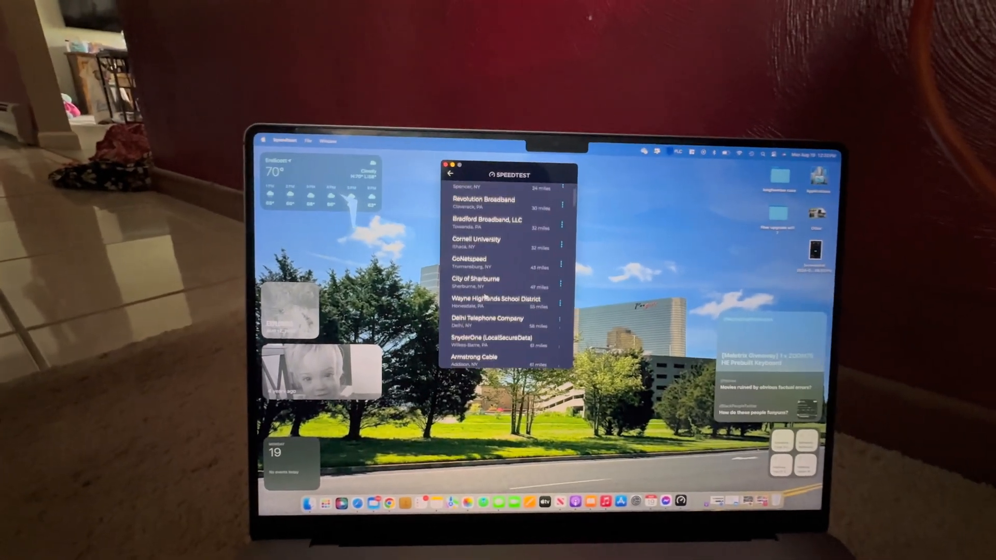
pyautogui.scroll(-3)
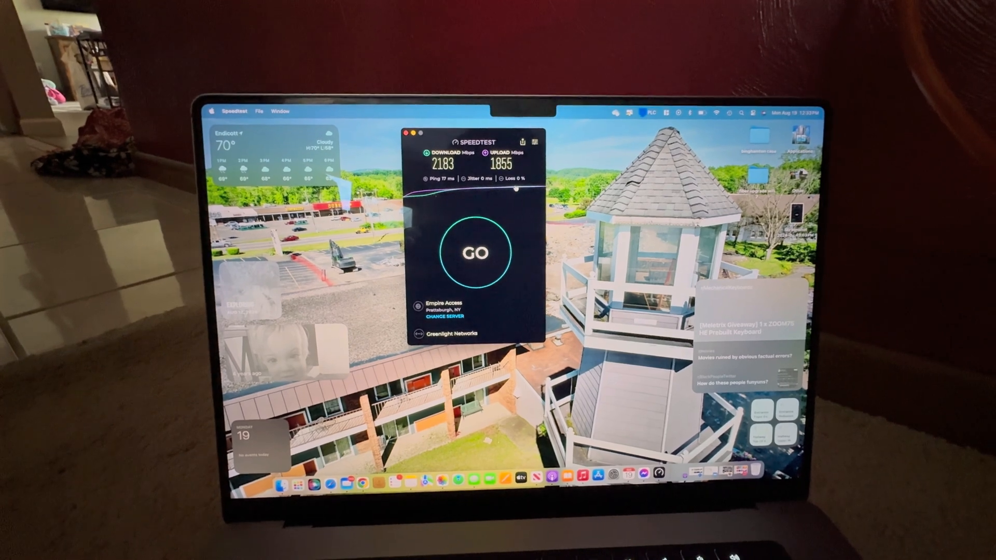
# Test against Northland Communications (902/928 Mbps), then bring the server list back to choose GoNetspeed
pyautogui.click(474, 252)
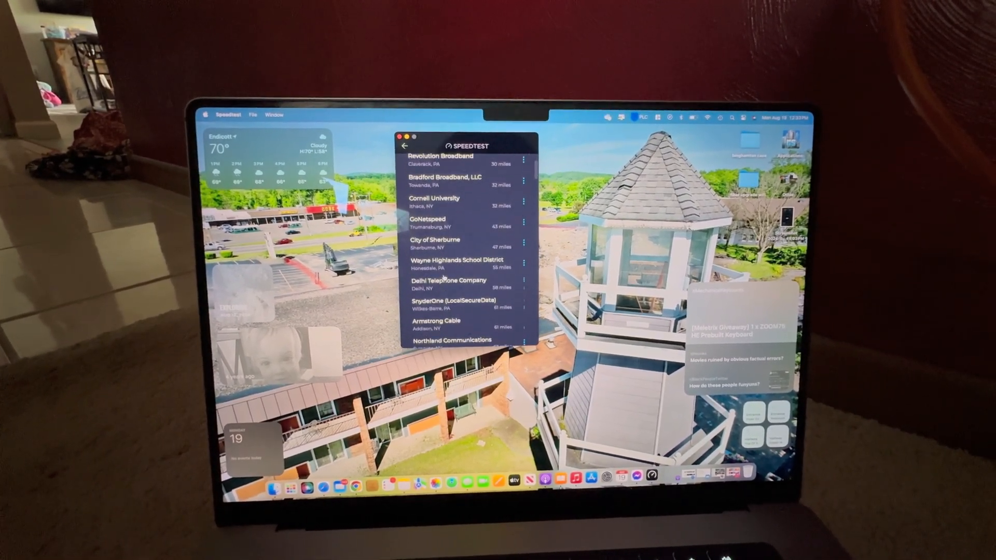
pyautogui.scroll(-3)
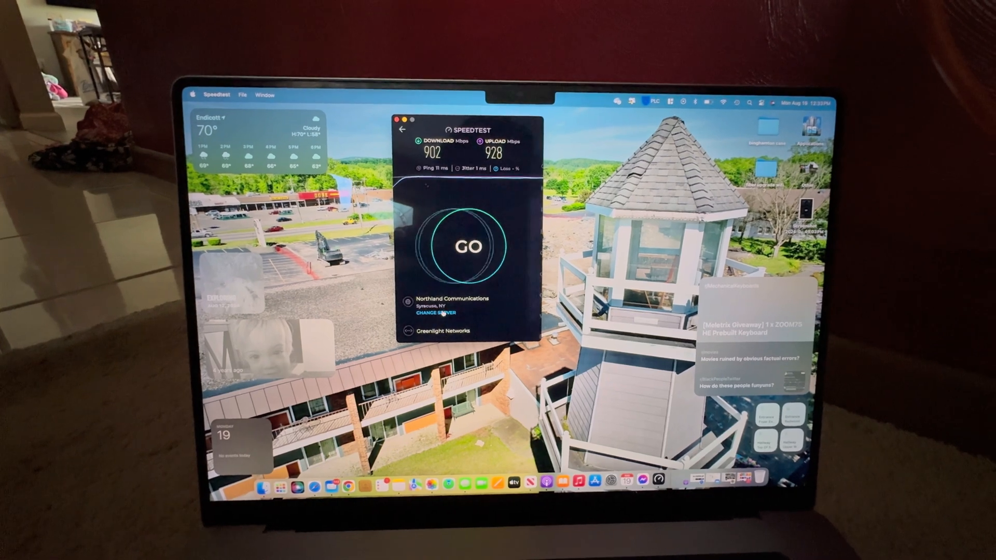
pyautogui.click(435, 313)
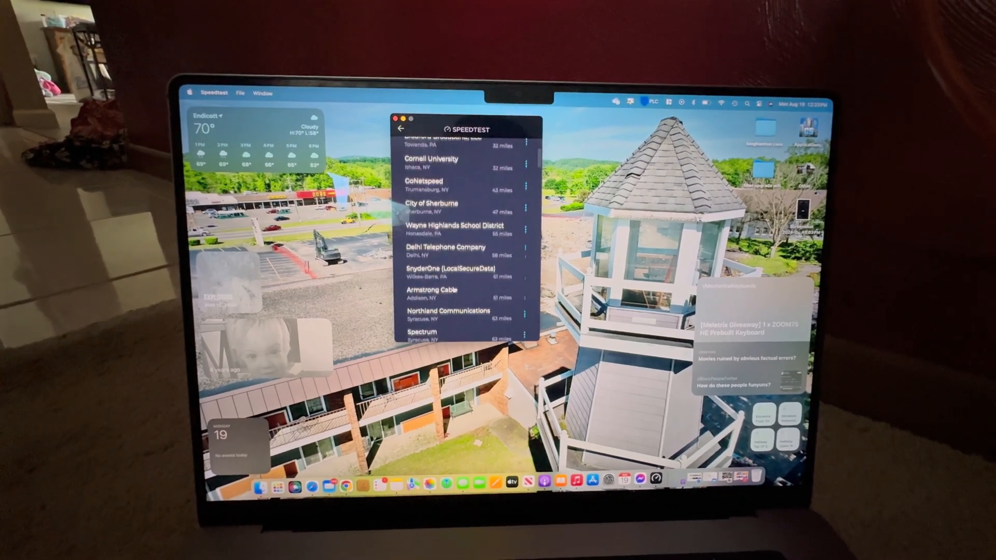
pyautogui.scroll(-3)
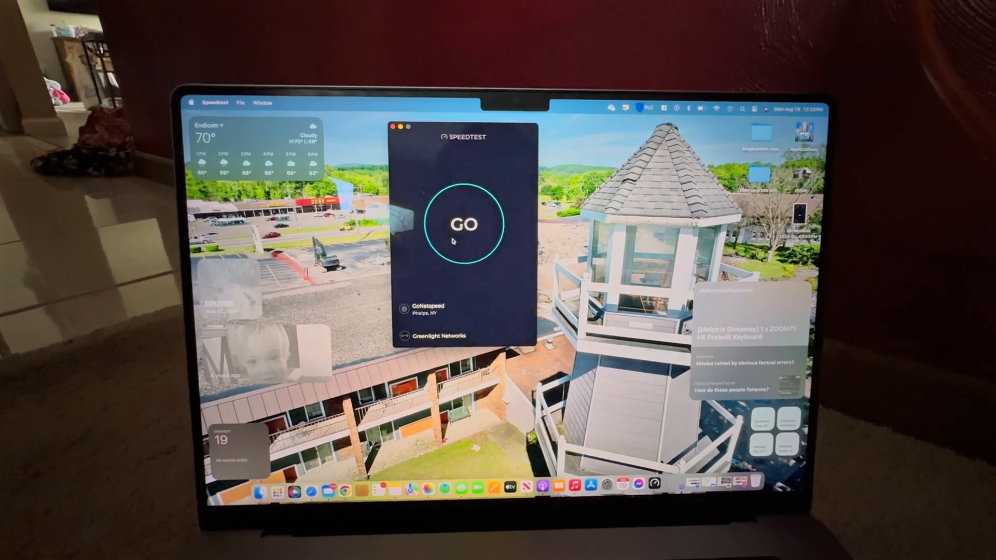
# Start a test against the GoNetspeed server in Phelps, NY on the Mac
pyautogui.click(465, 223)
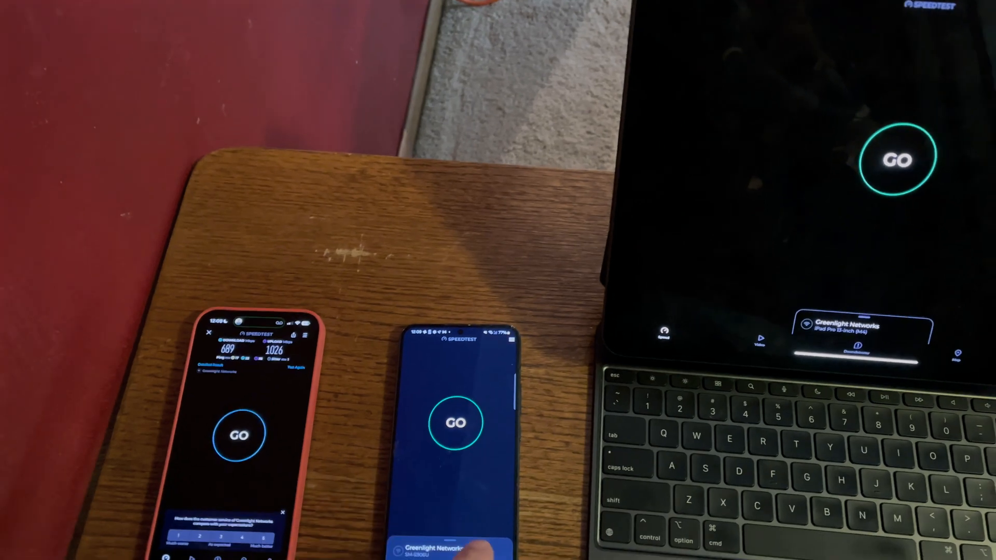
pyautogui.click(456, 422)
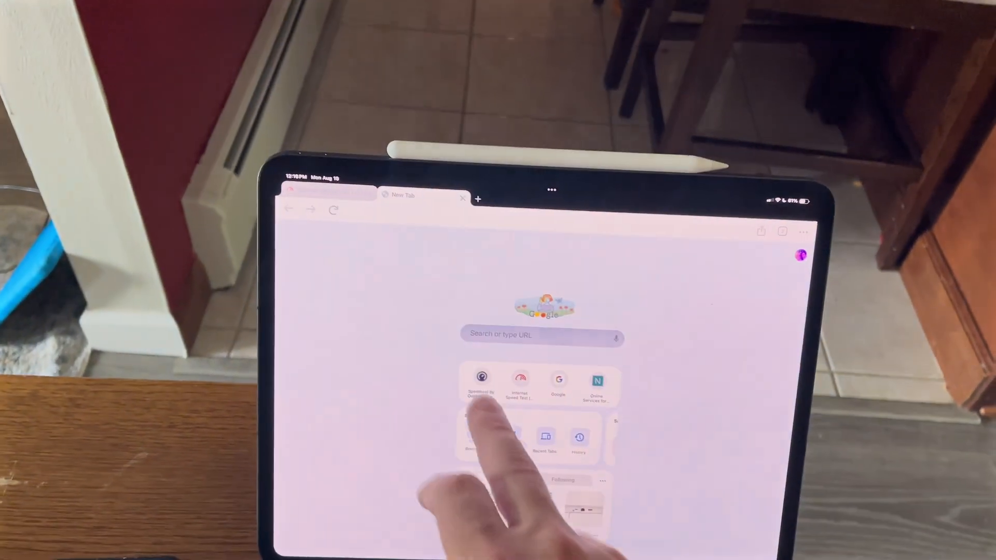
# Run a browser Speedtest on the iPad against PenTeleData in Palmerton, PA, found by searching 'P'
pyautogui.click(481, 380)
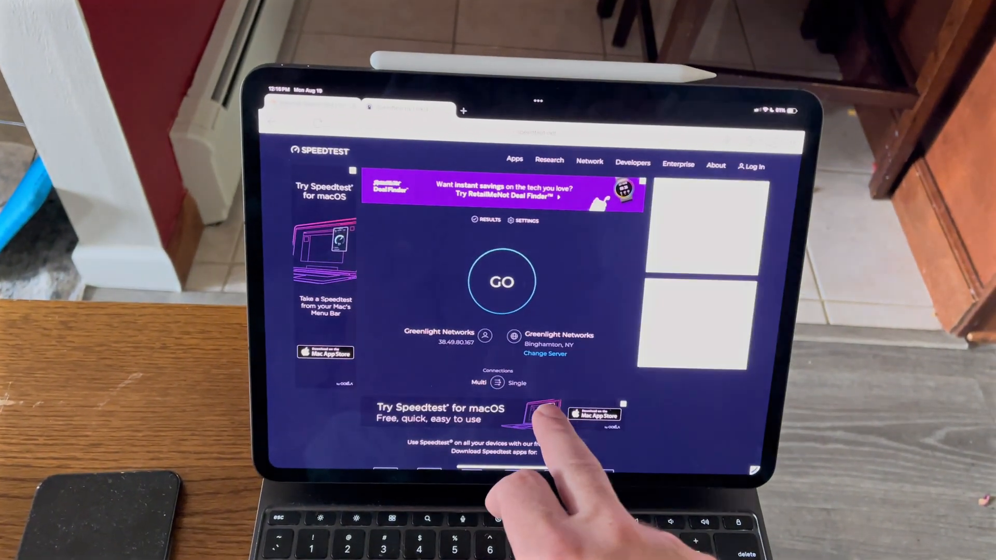
pyautogui.click(544, 354)
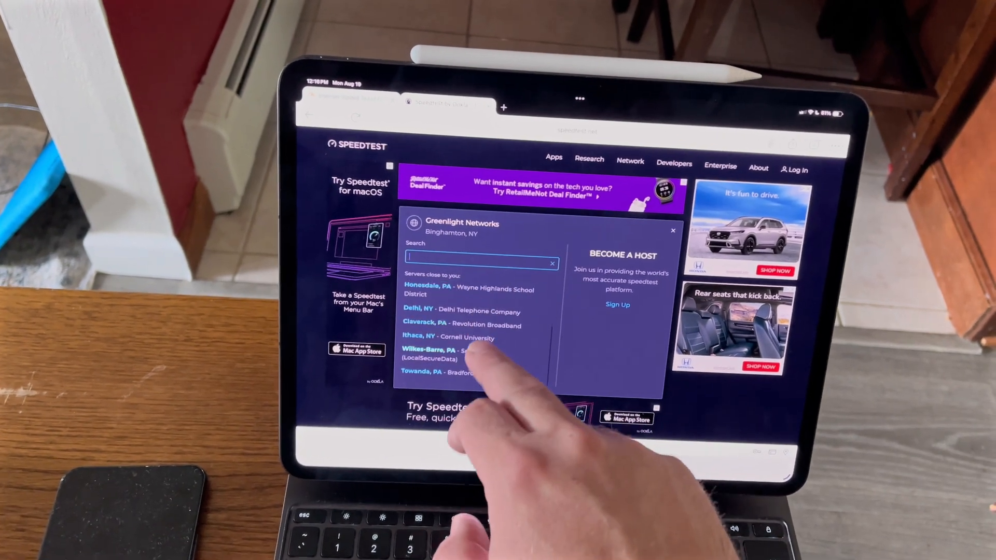
pyautogui.write('P')
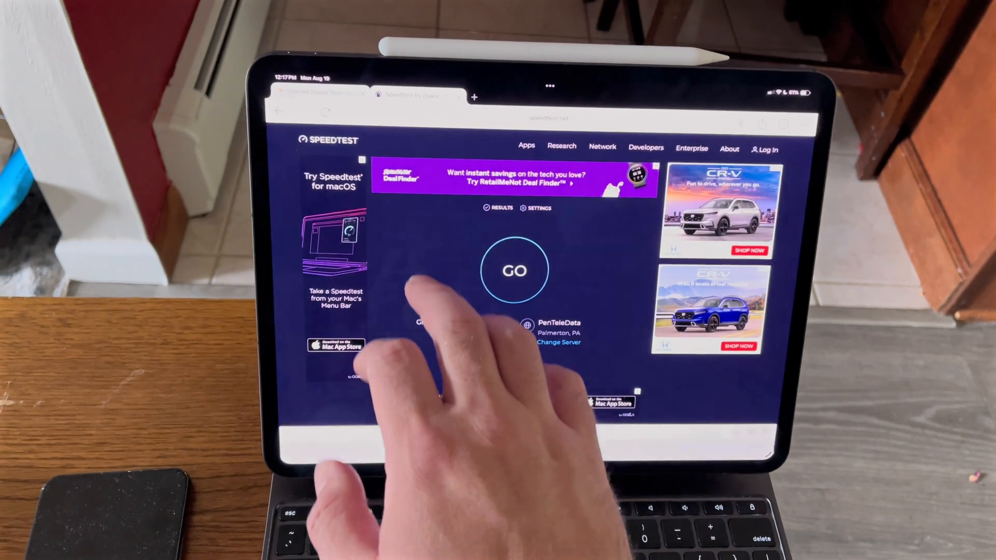
pyautogui.click(516, 270)
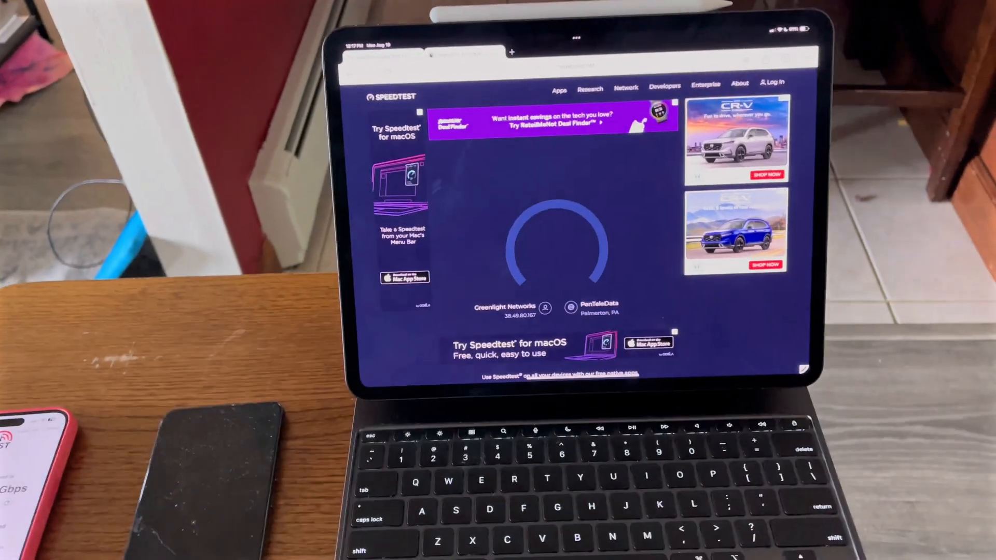